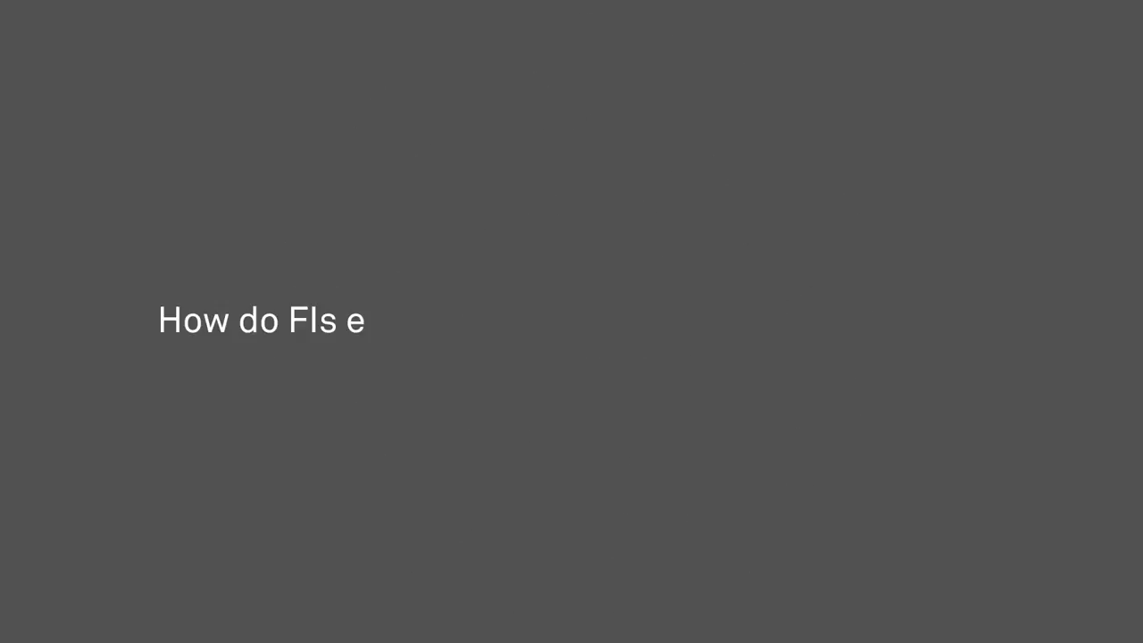
type("xchange, track, and settle payments?")
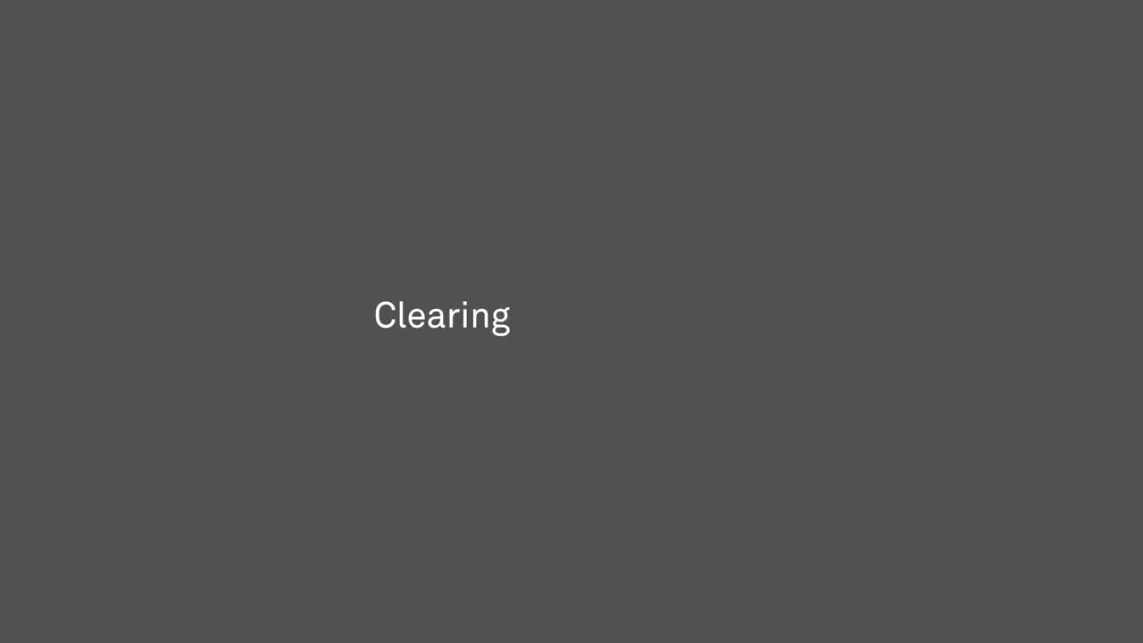
type("and Settlement")
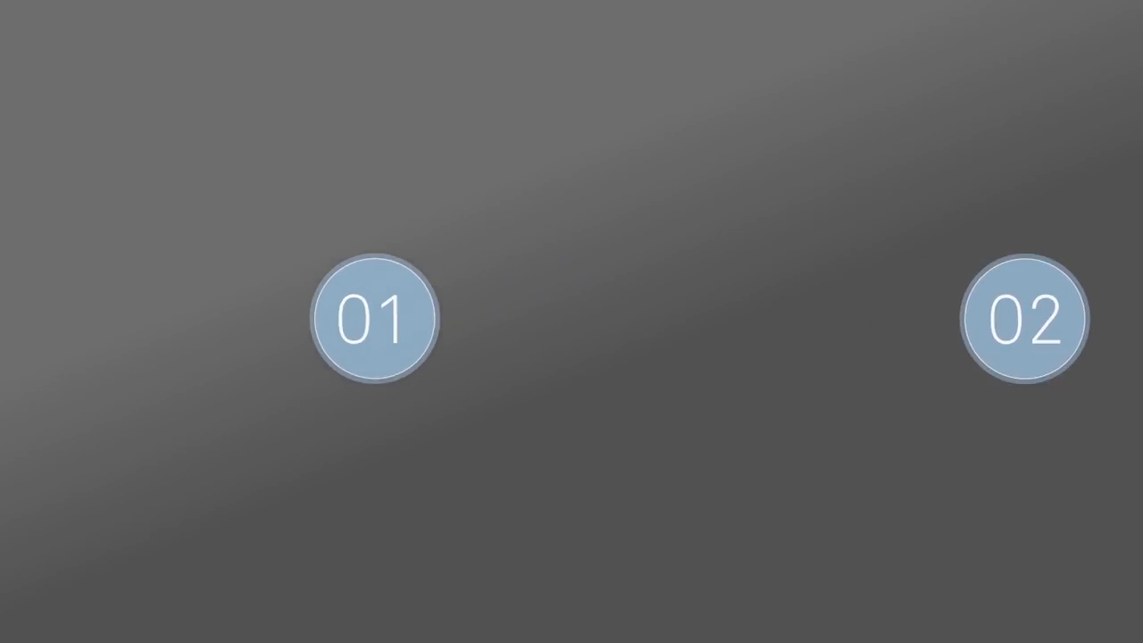
left_click(373, 318)
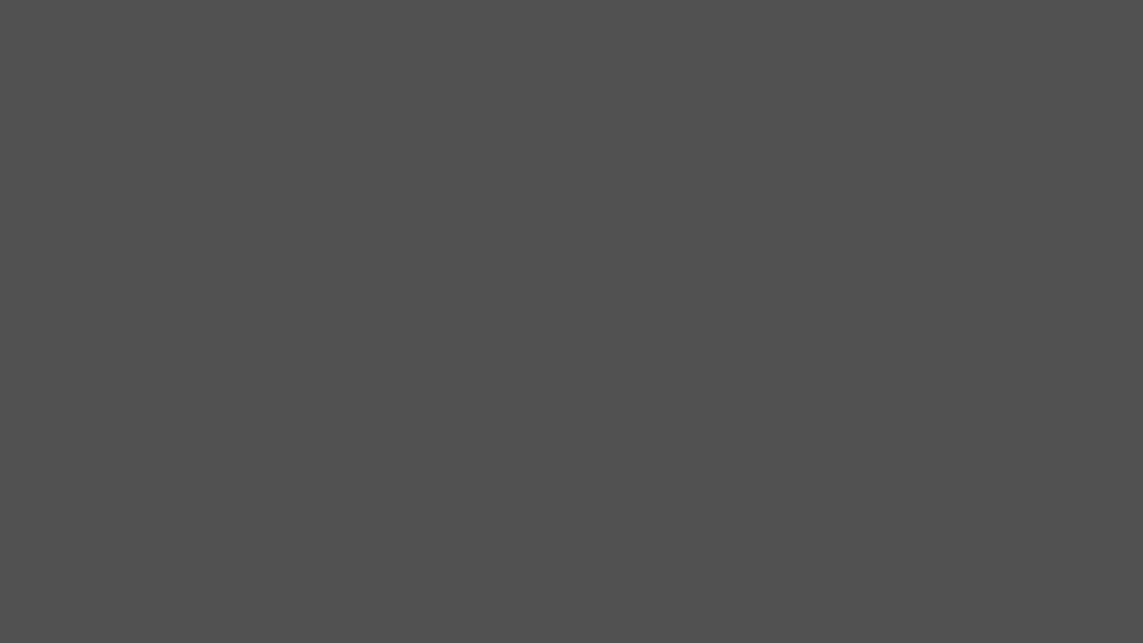
type("Canadian Payments Ass")
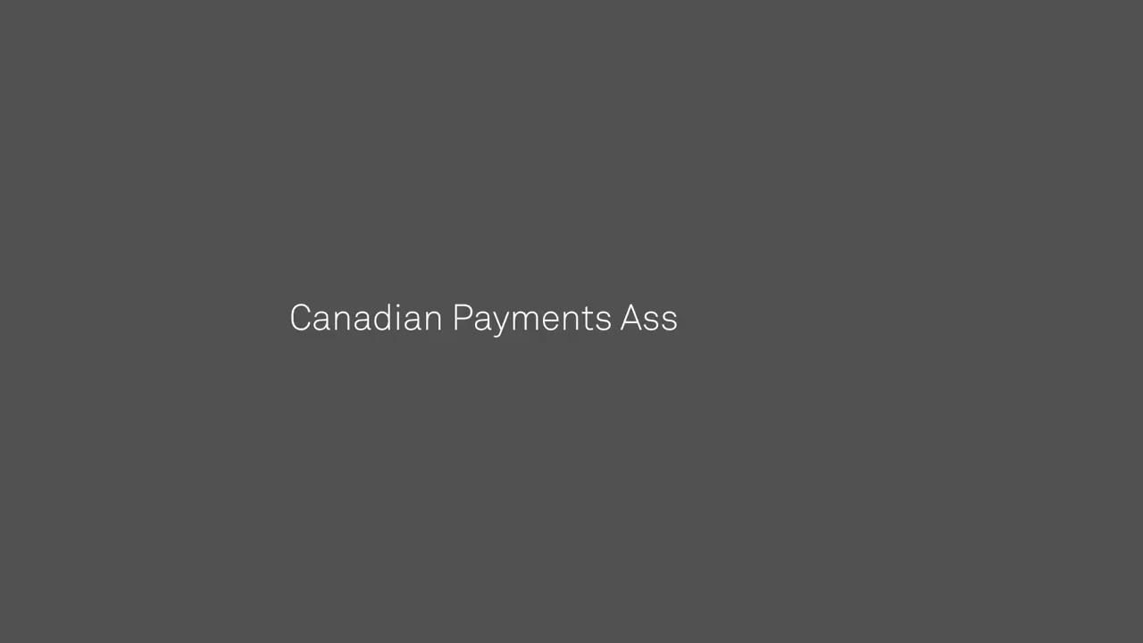